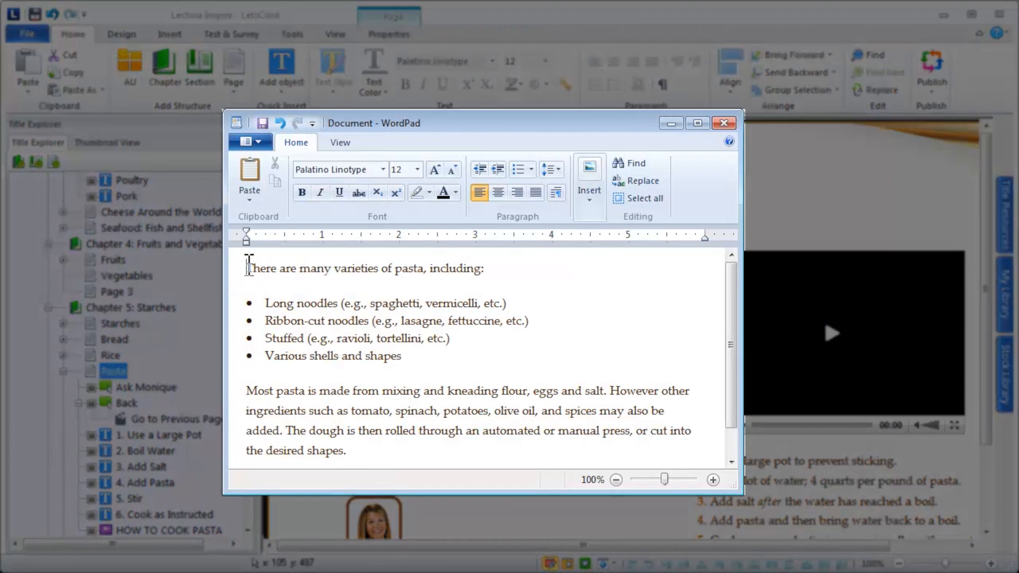
Step: Copy the whole pasta description text in WordPad
key(ctrl+c)
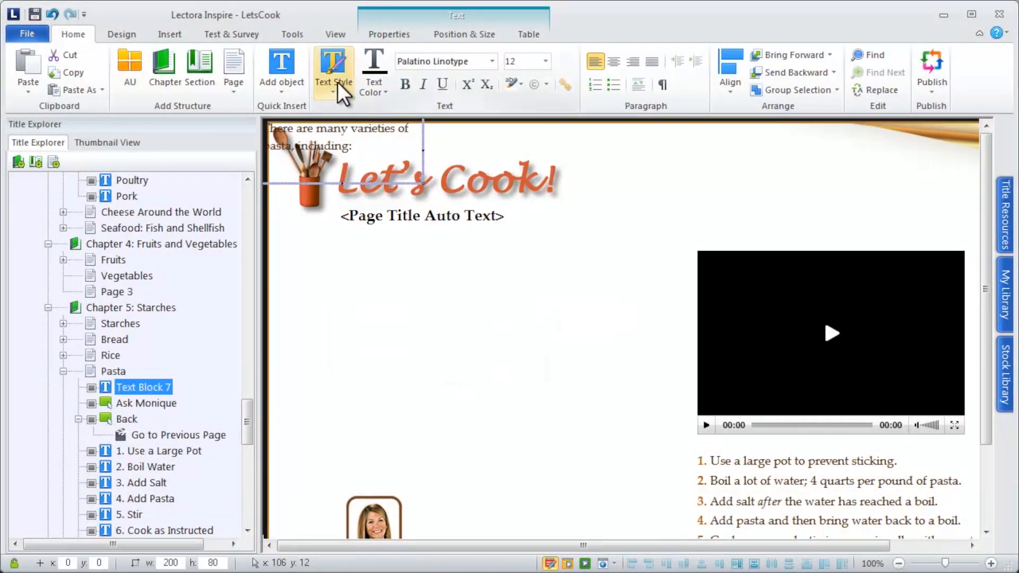
Step: Move Text Block 7 below the page title and enlarge it to show the full description
drag(338, 146, 380, 286)
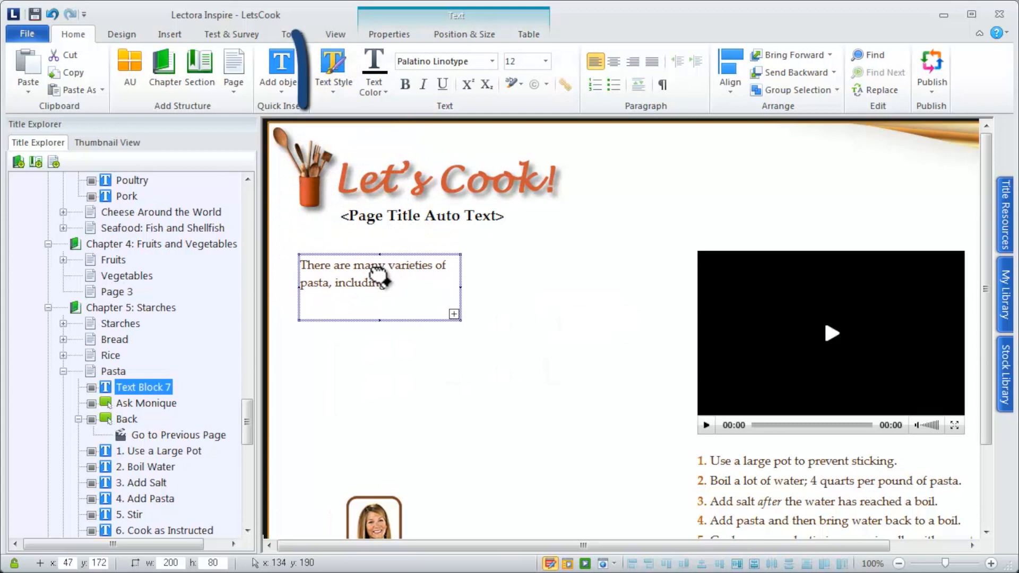
drag(453, 315, 647, 477)
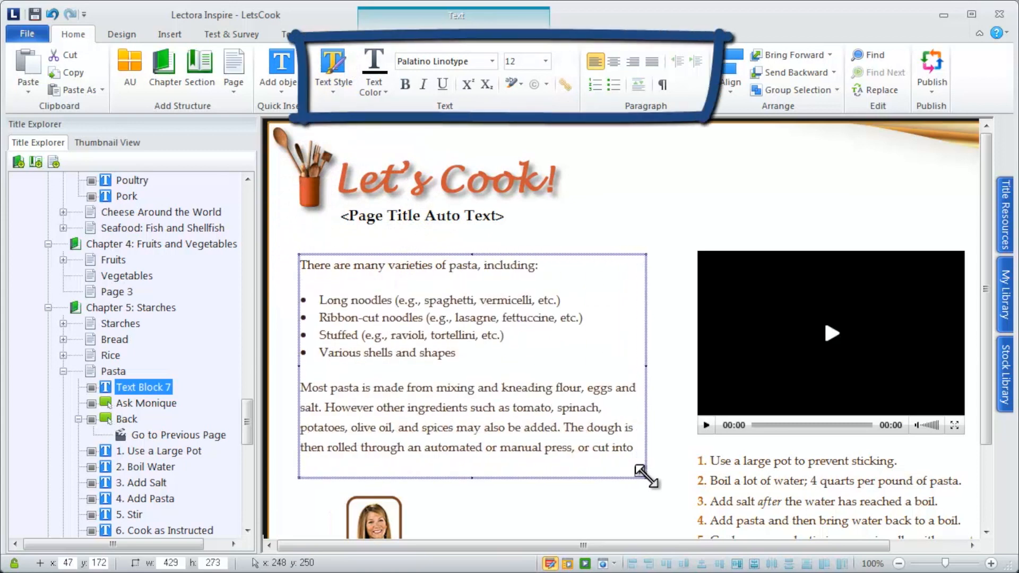
drag(646, 476, 649, 481)
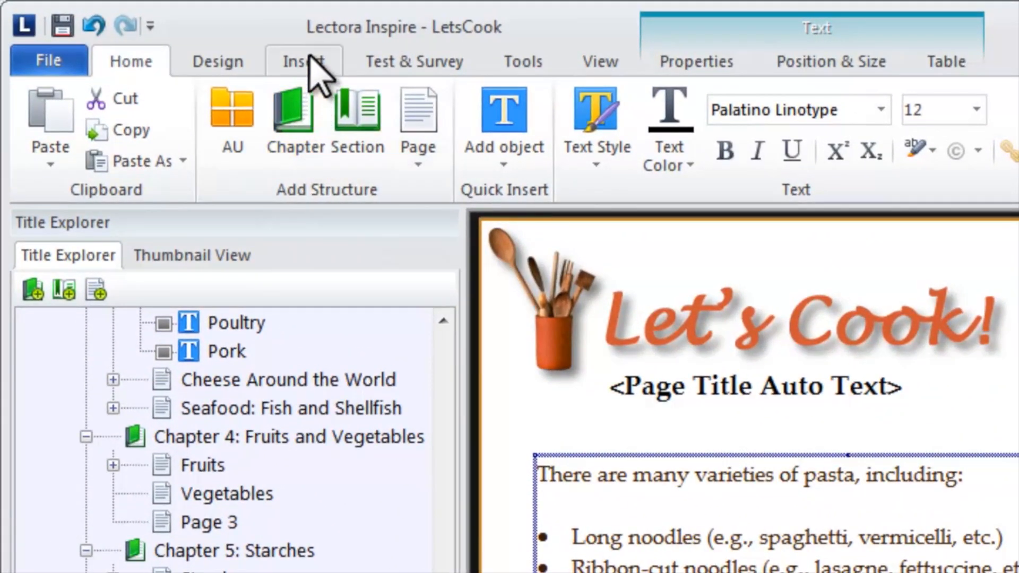
Step: Add a text block above the video reading 'Watch this video for some quick tips on how to cook pasta perfectly.'
click(303, 62)
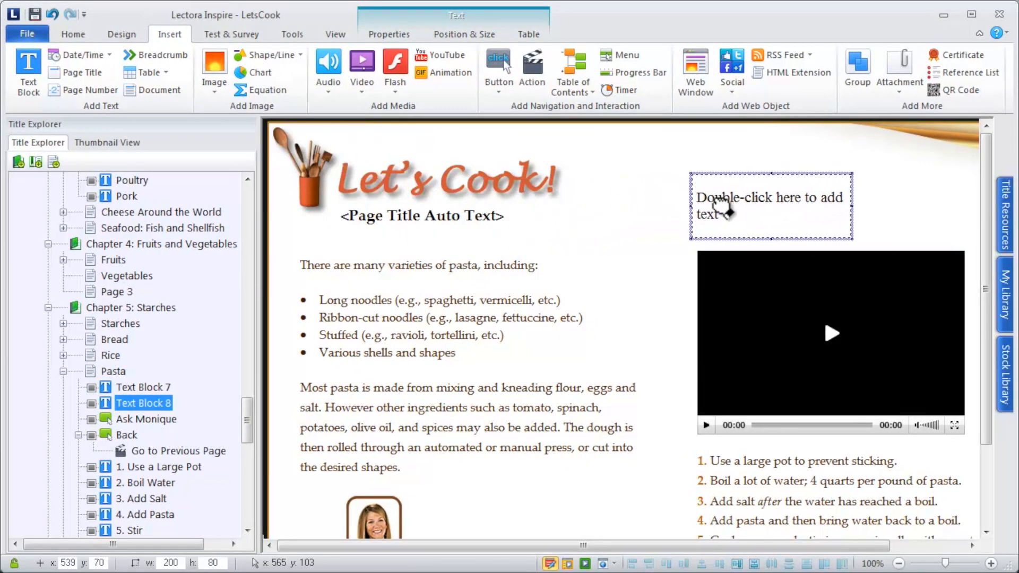
double_click(771, 205)
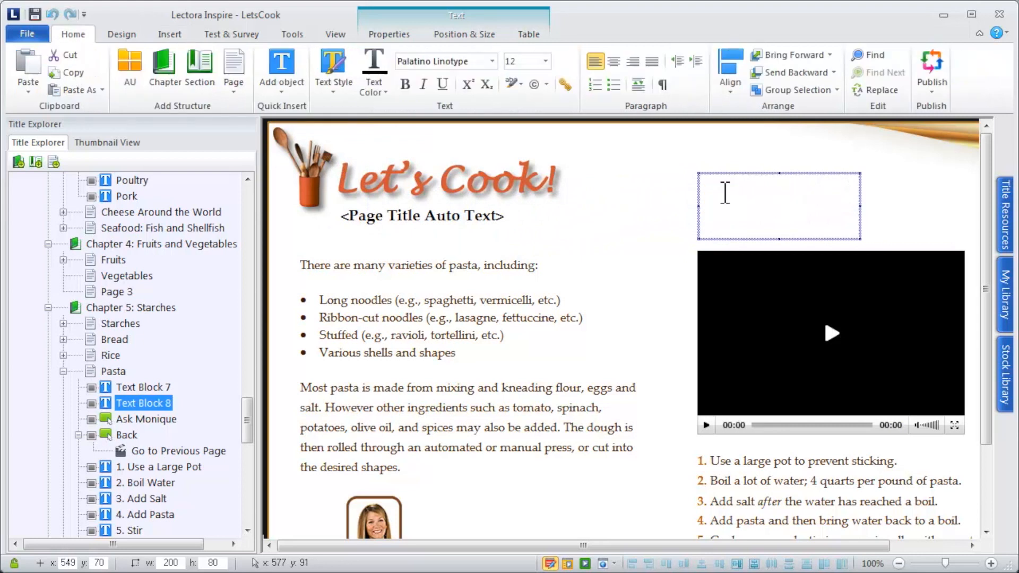
text(Watch this video for some quick tips on)
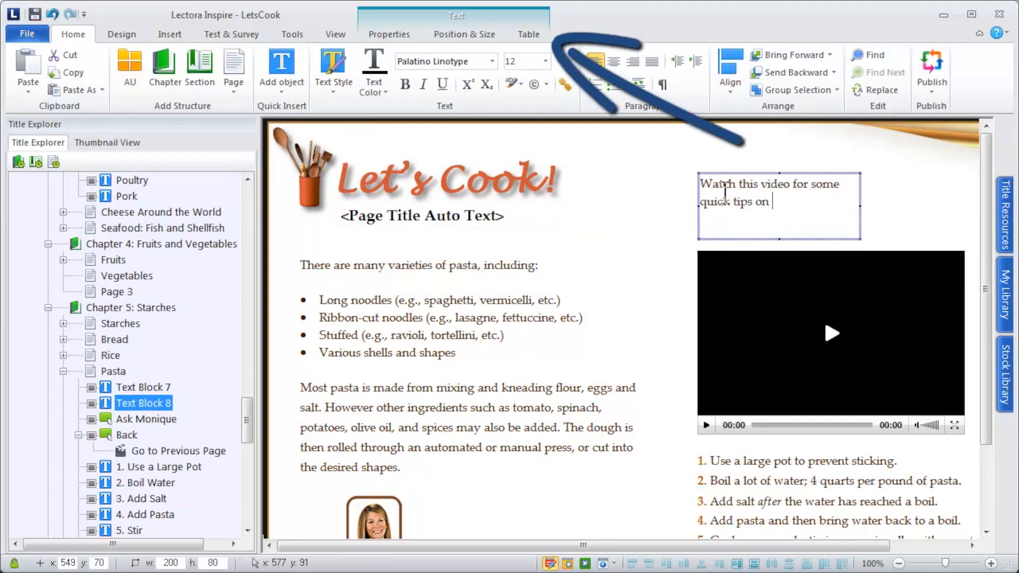
text(how to cook pasta perfectly.)
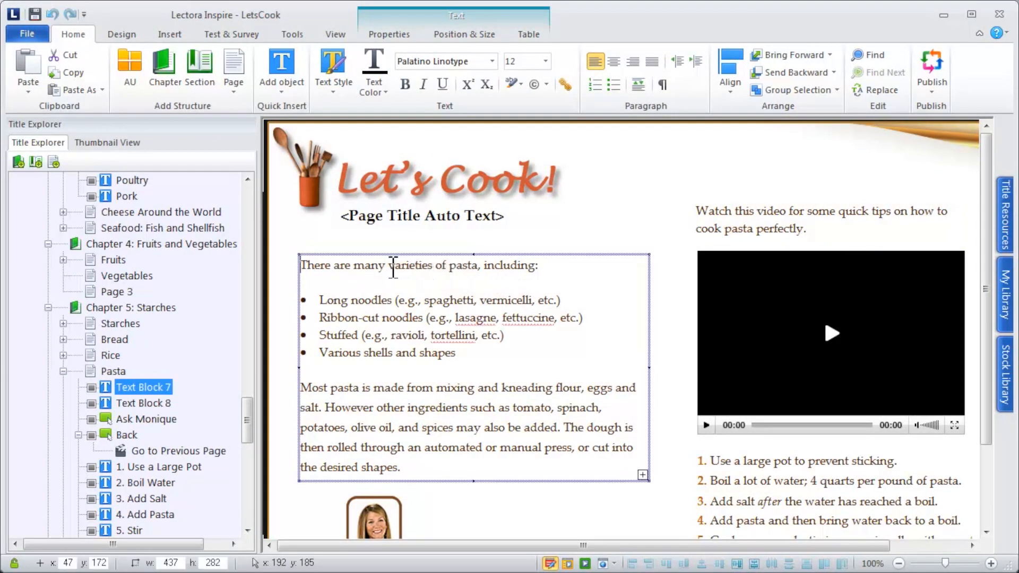
Step: Select 'varieties of pasta' and begin a Go To Web Address hyperlink on it
drag(389, 266, 477, 266)
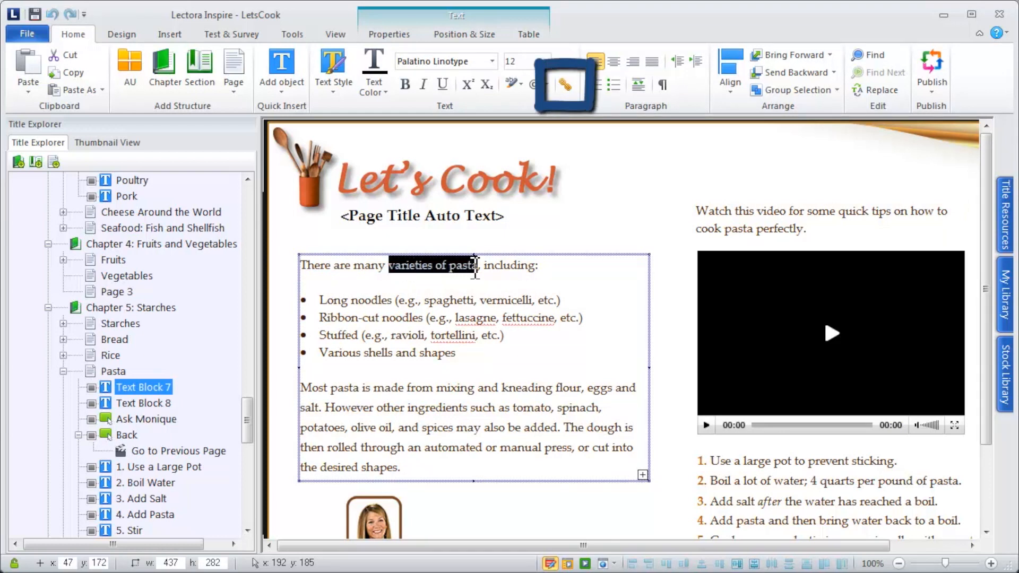
right_click(475, 270)
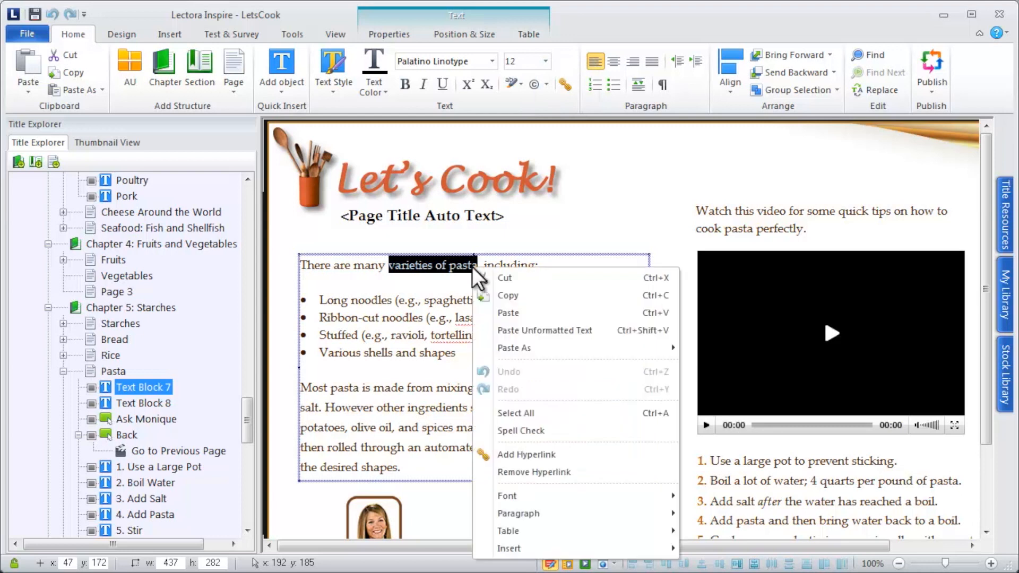
mouse_move(555, 455)
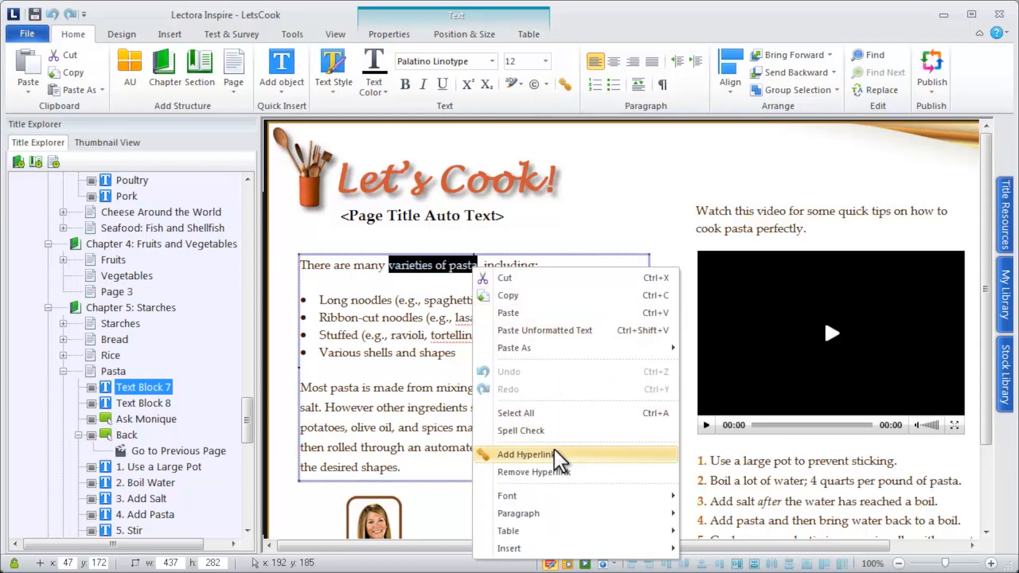
click(525, 455)
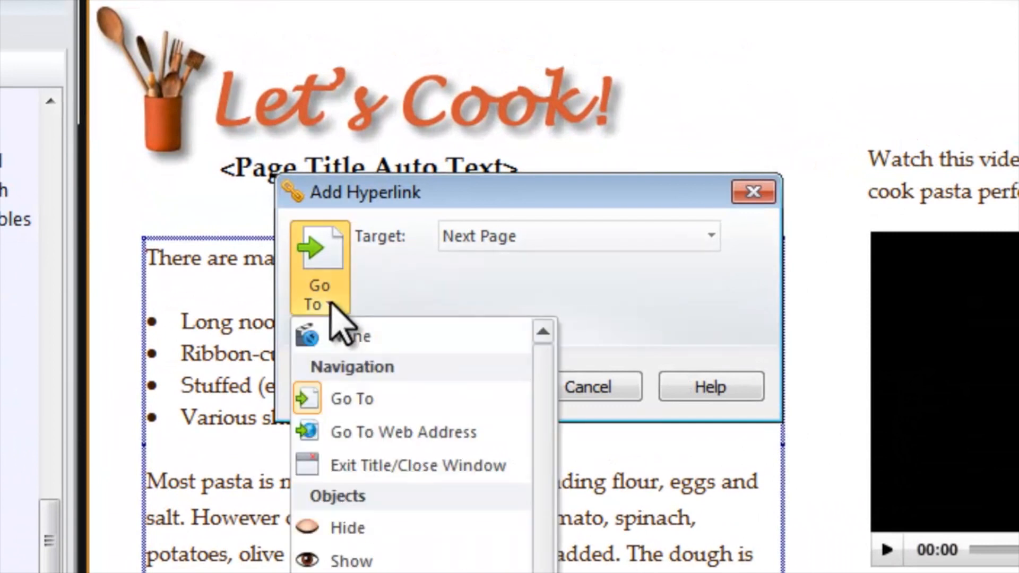
click(402, 432)
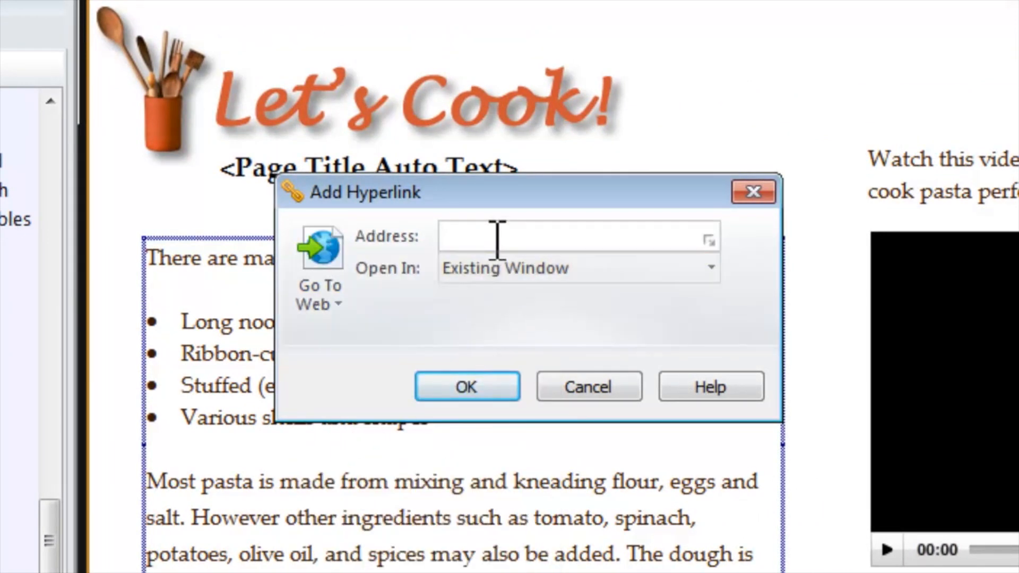
text(https://en.wikipedia.org/wiki/List_of_pasta)
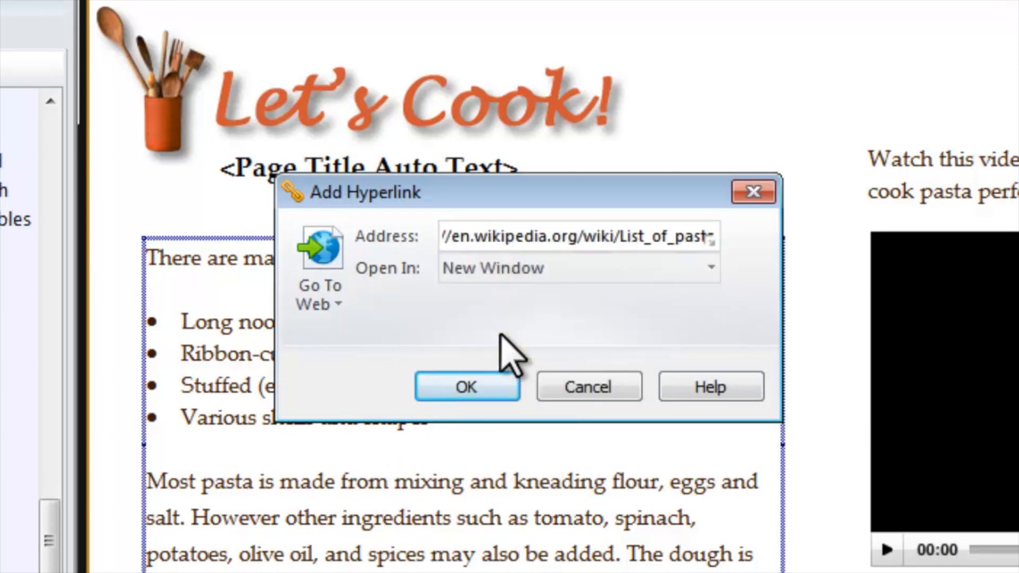
click(467, 386)
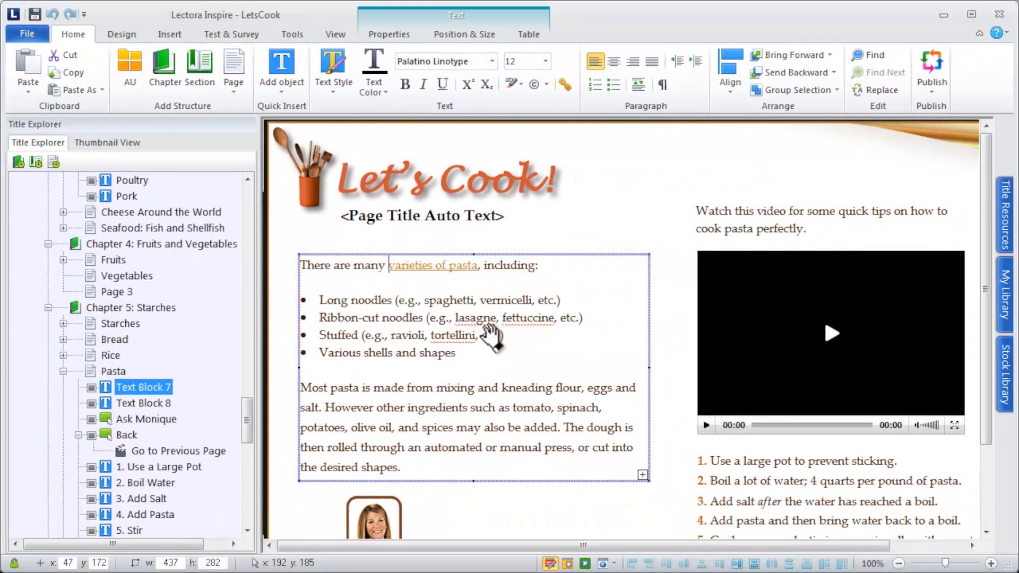